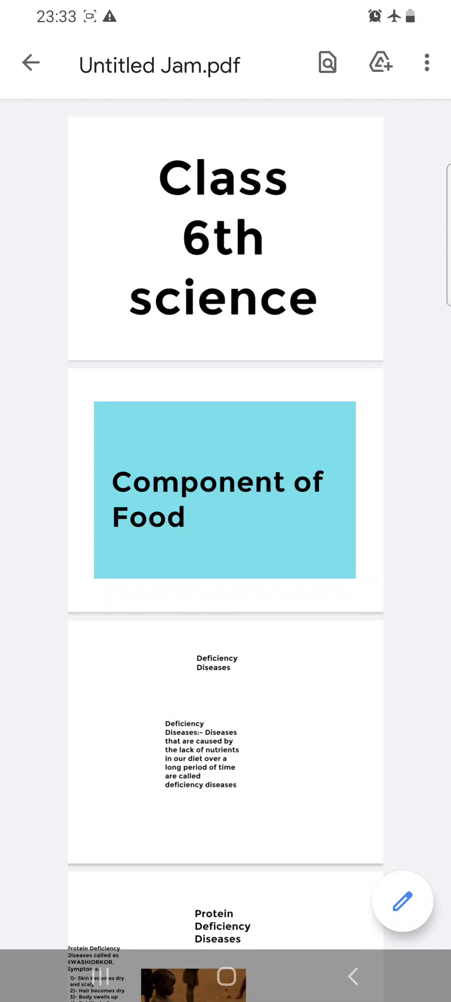
scroll(down, 3)
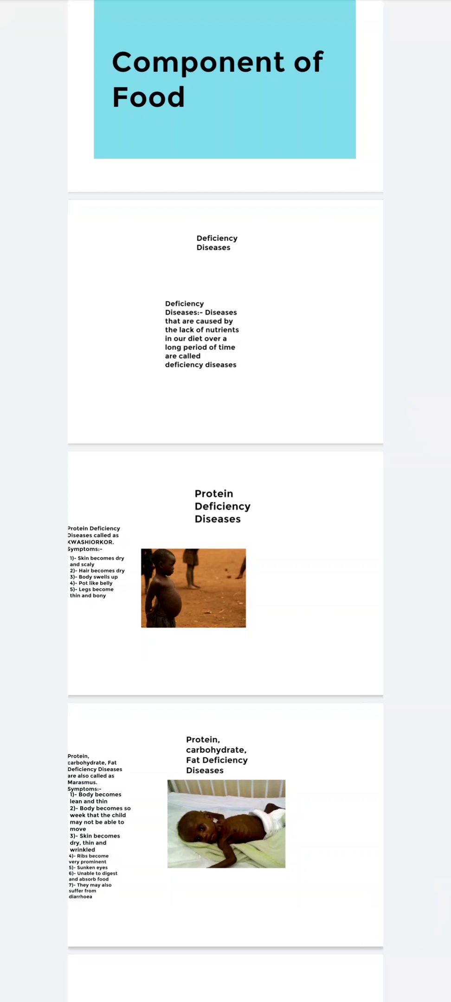
scroll(down, 3)
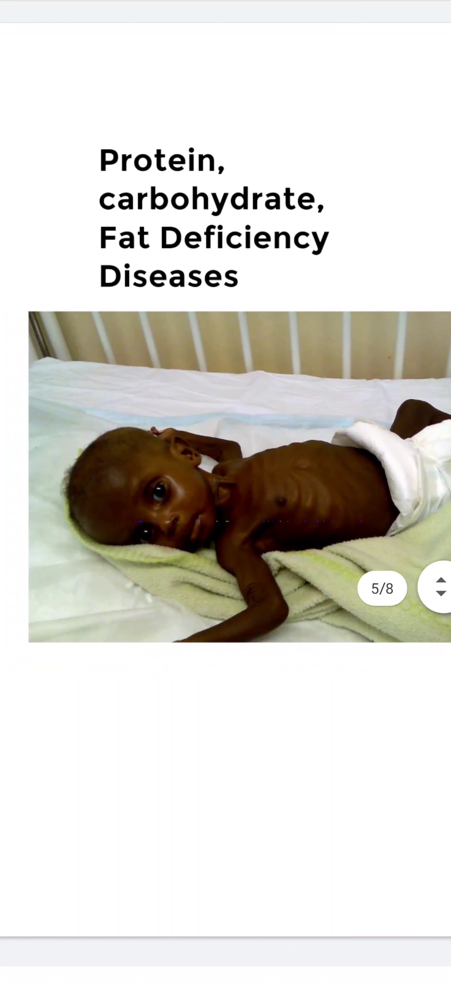
scroll(down, 3)
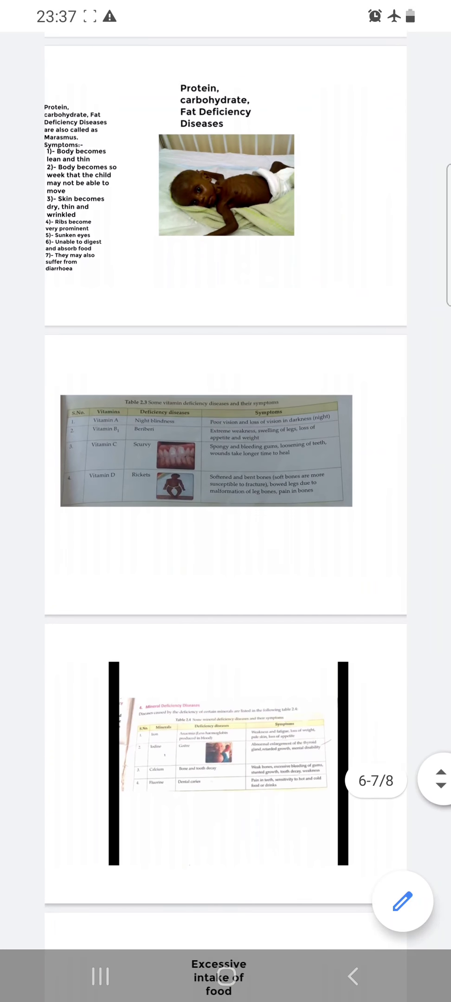
scroll(down, 3)
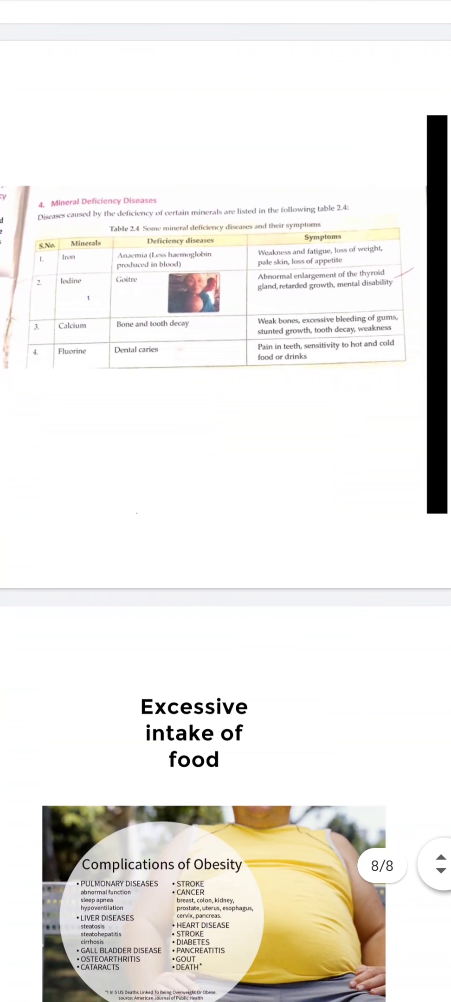
scroll(down, 3)
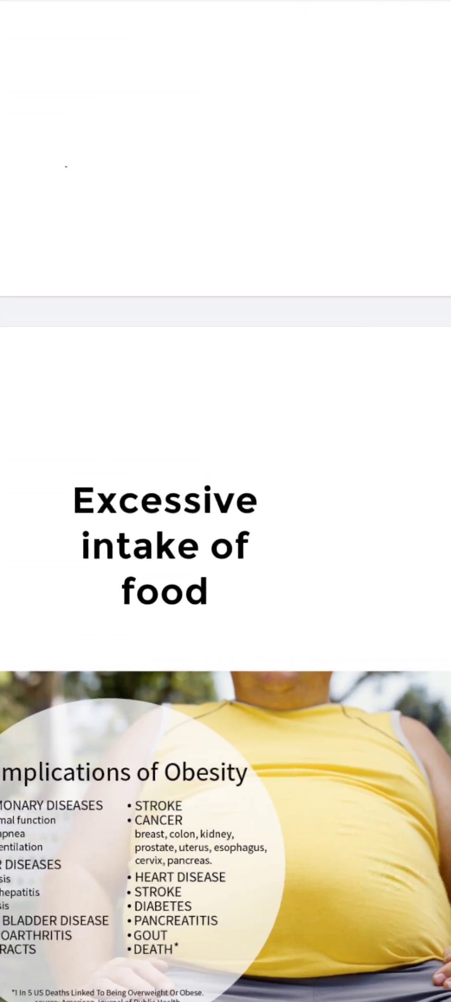
scroll(right, 3)
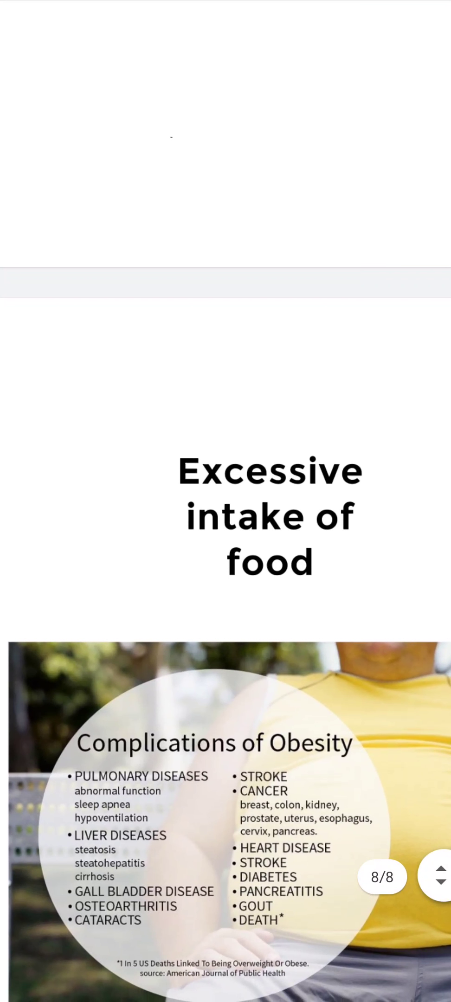